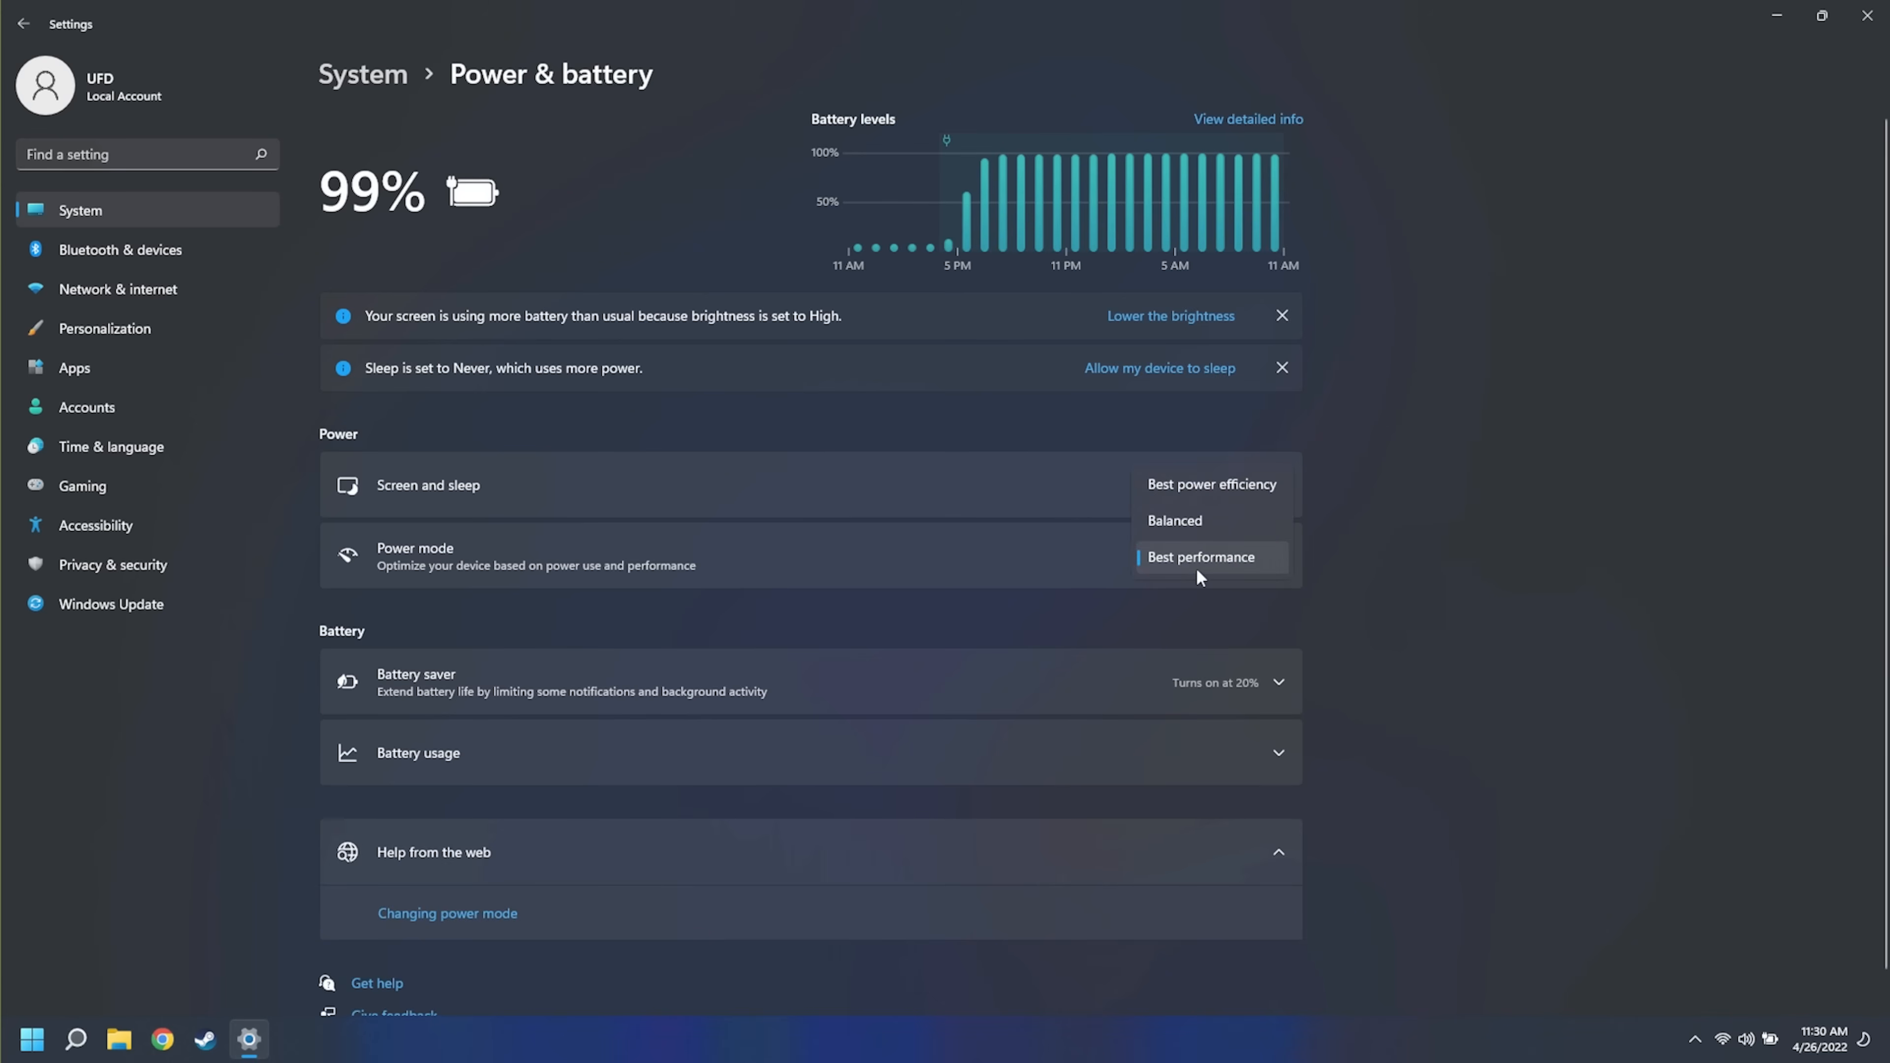
pyautogui.moveTo(1247, 561)
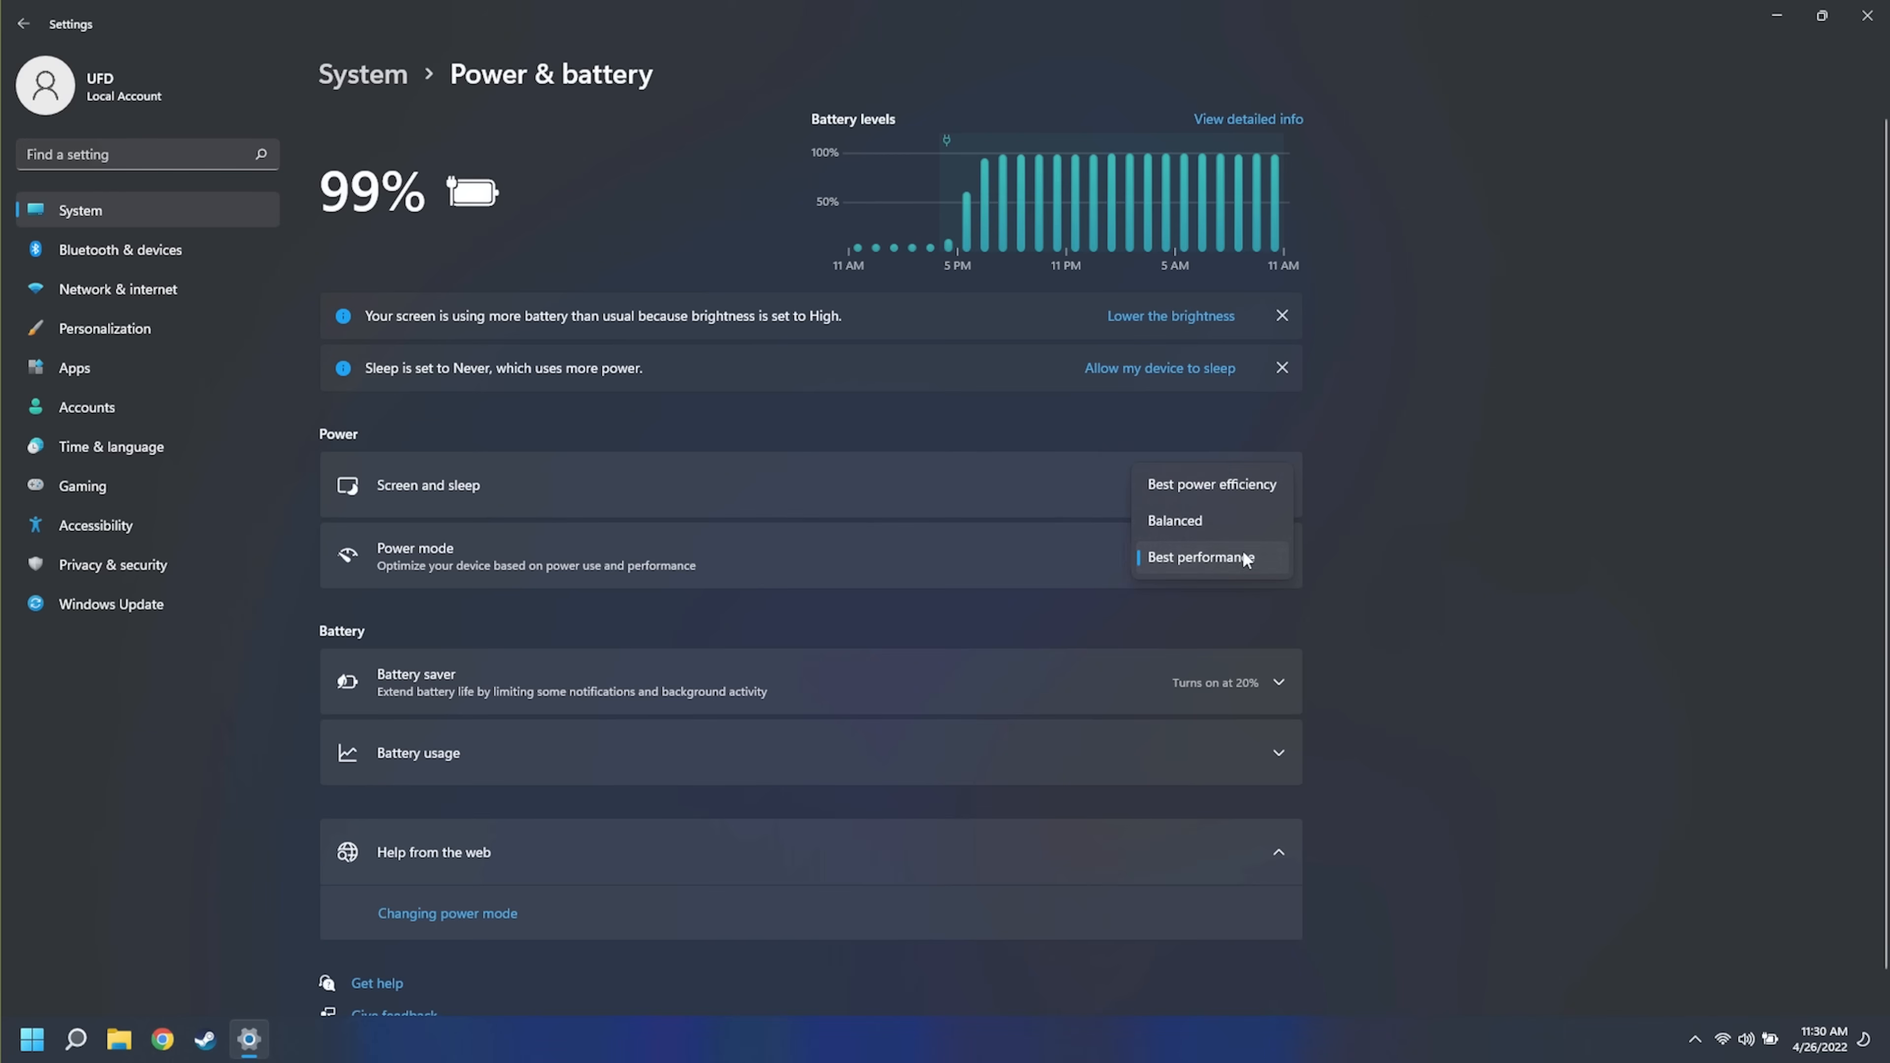
pyautogui.moveTo(1254, 572)
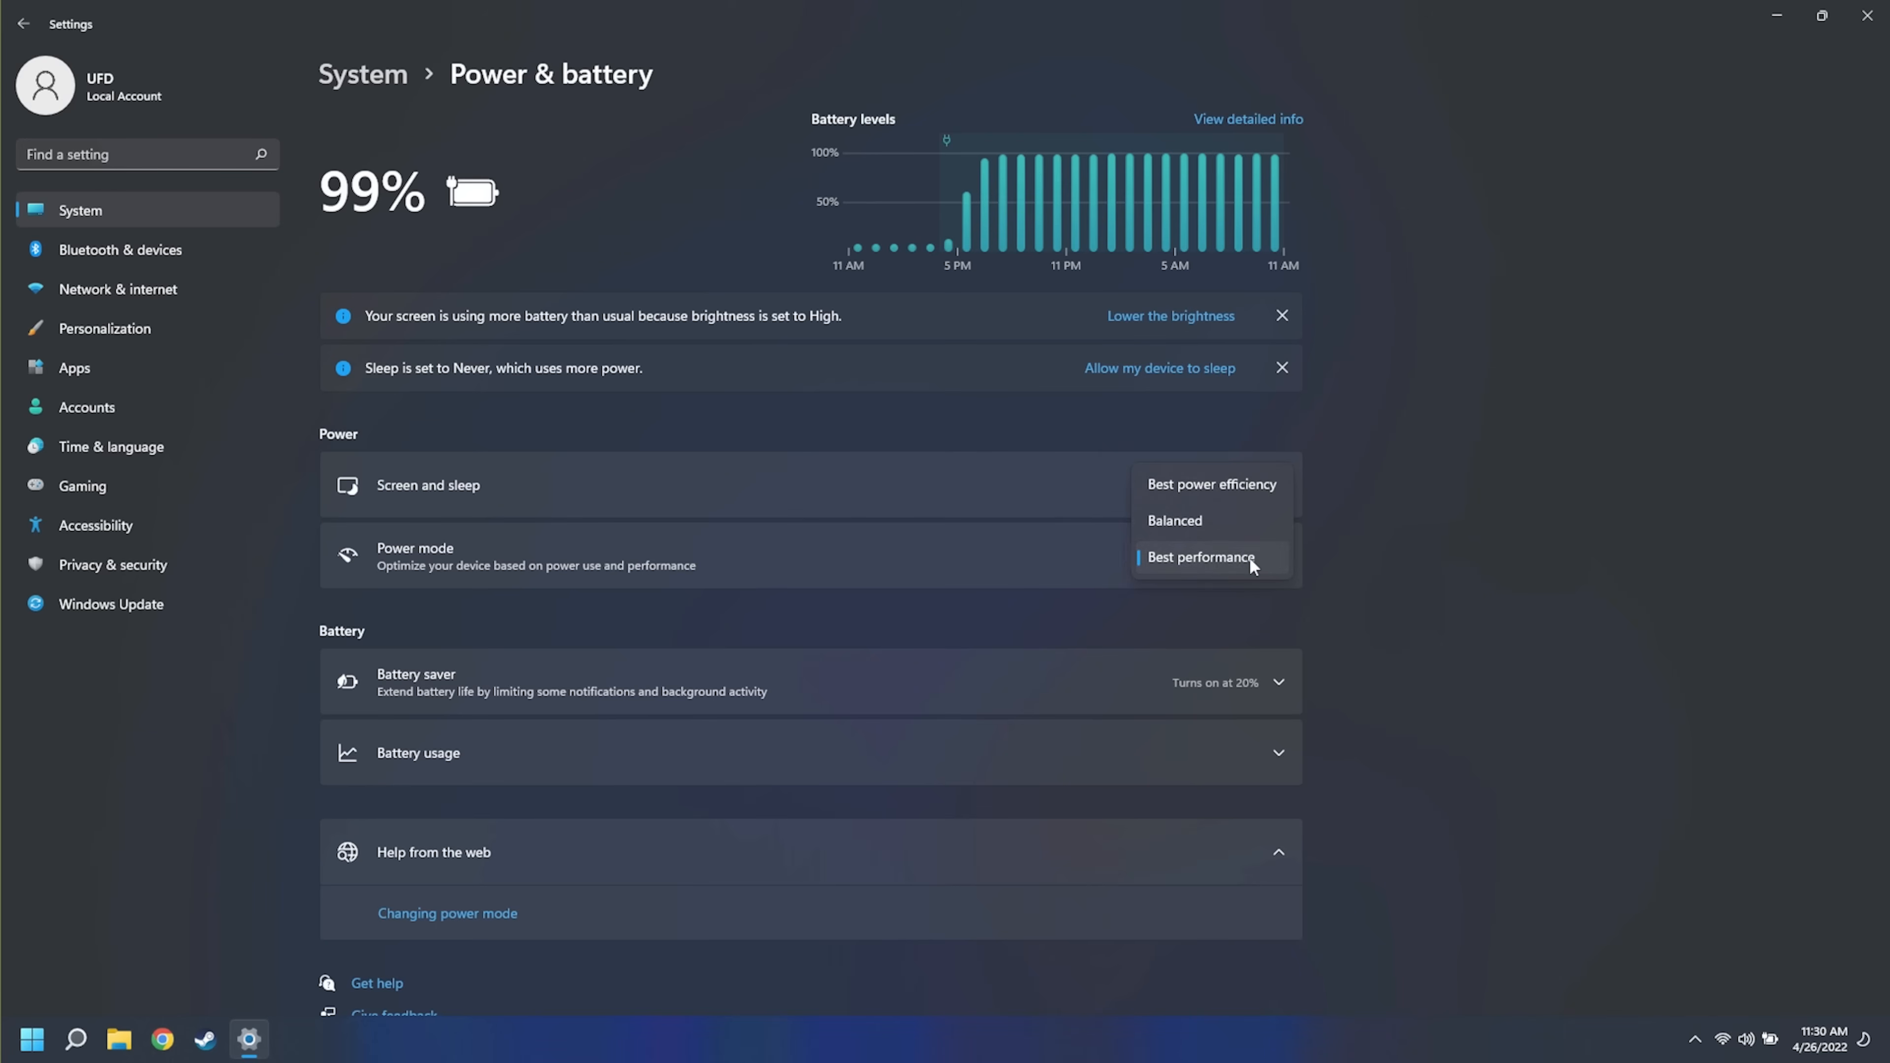
# Choose Best performance as the power mode on the Power & battery page
pyautogui.click(1200, 557)
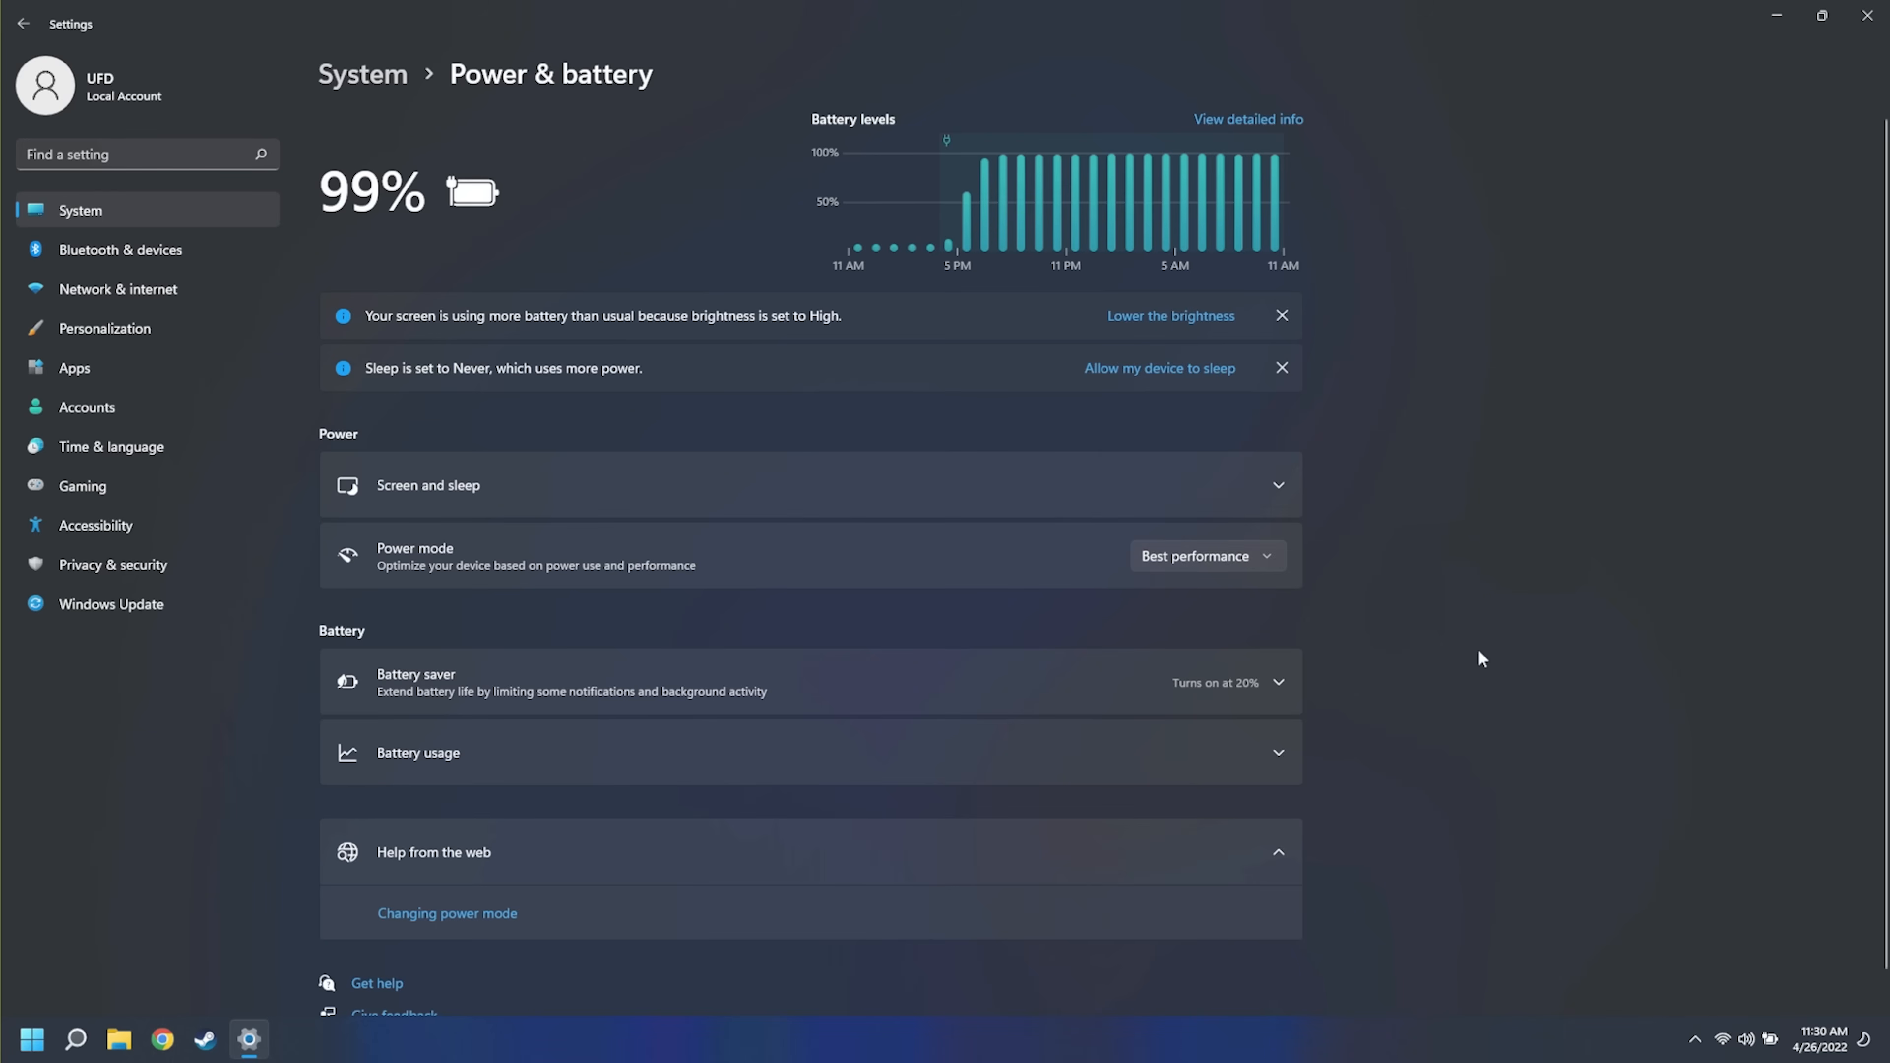